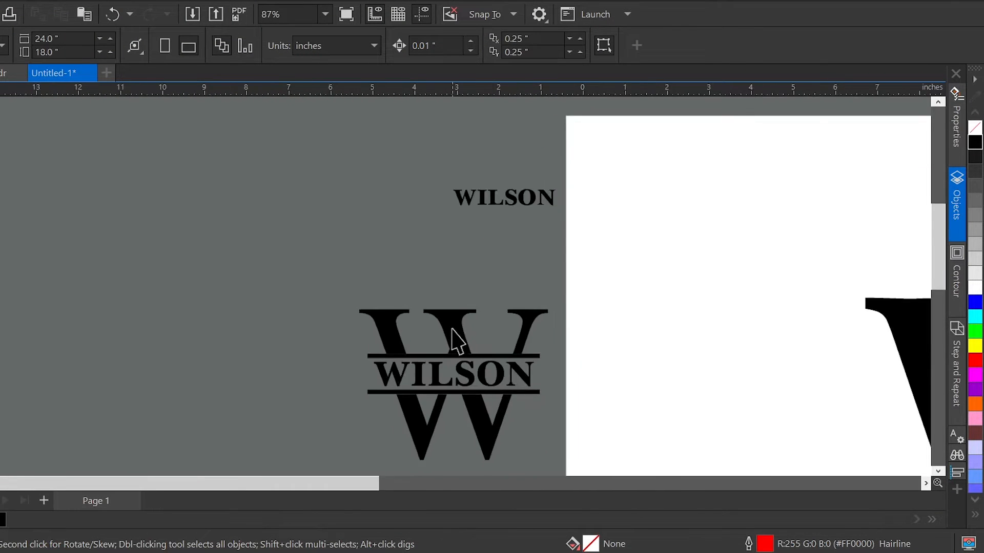
Select the large W and cut a horizontal gap across its middle with a trimmed rectangle
scroll("down", 3)
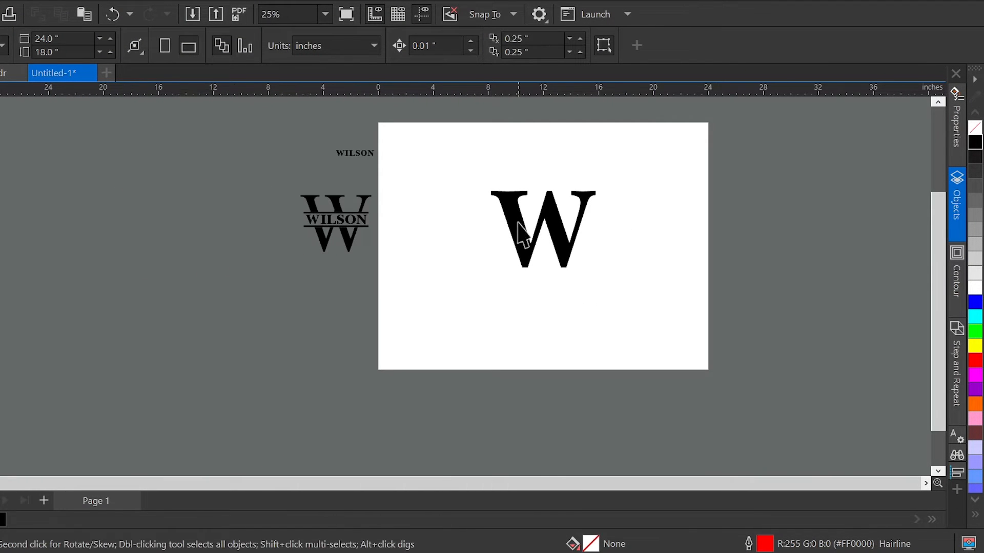
left_click(542, 227)
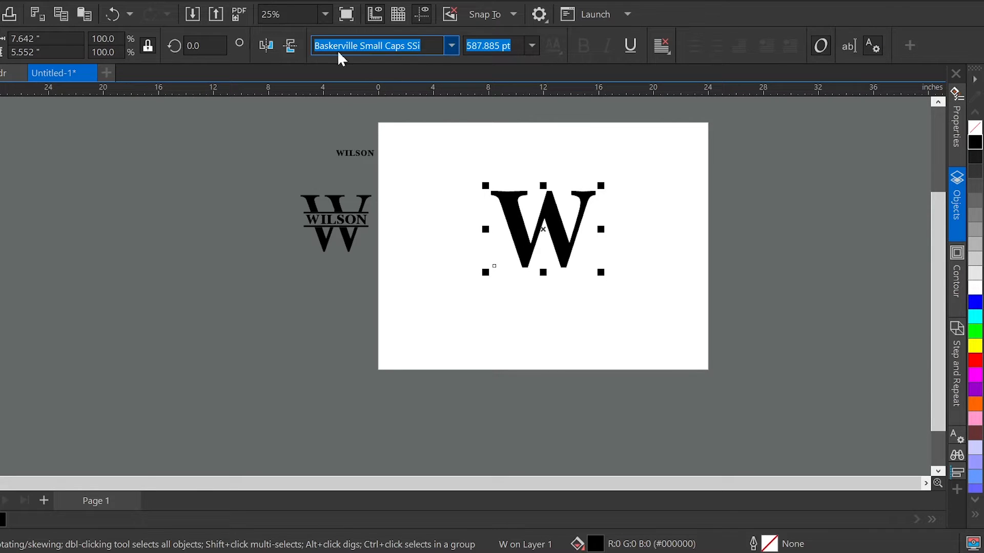
left_click(271, 14)
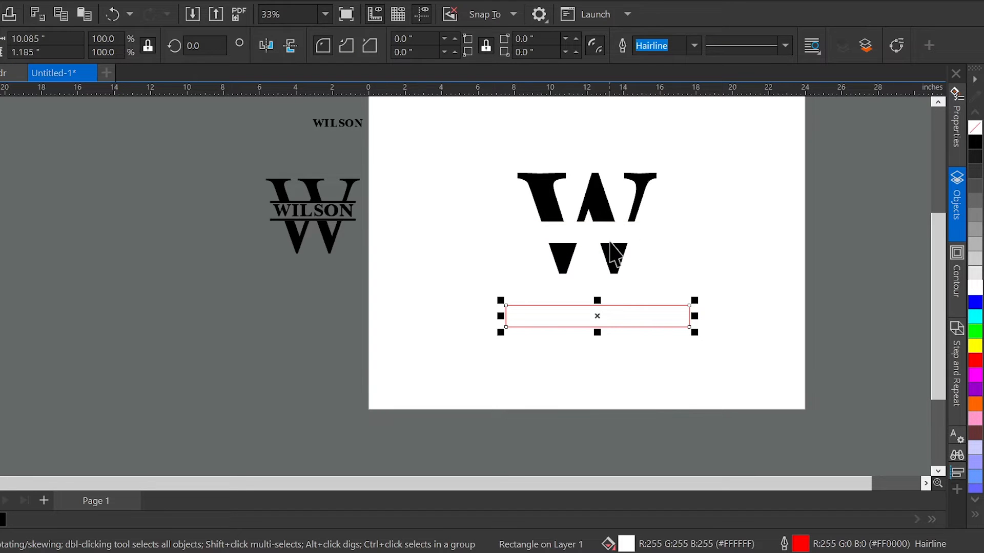
scroll("down", 3)
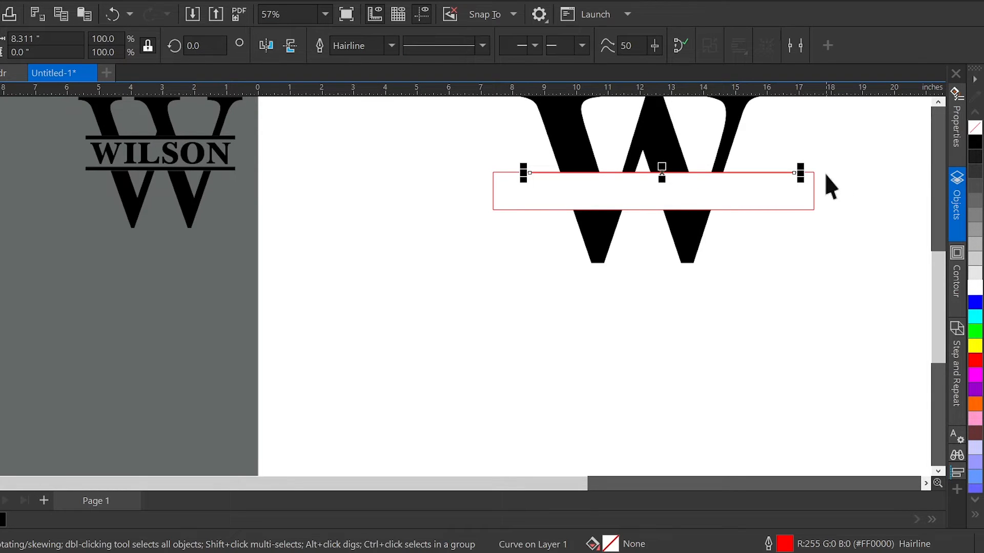
mouse_move(728, 179)
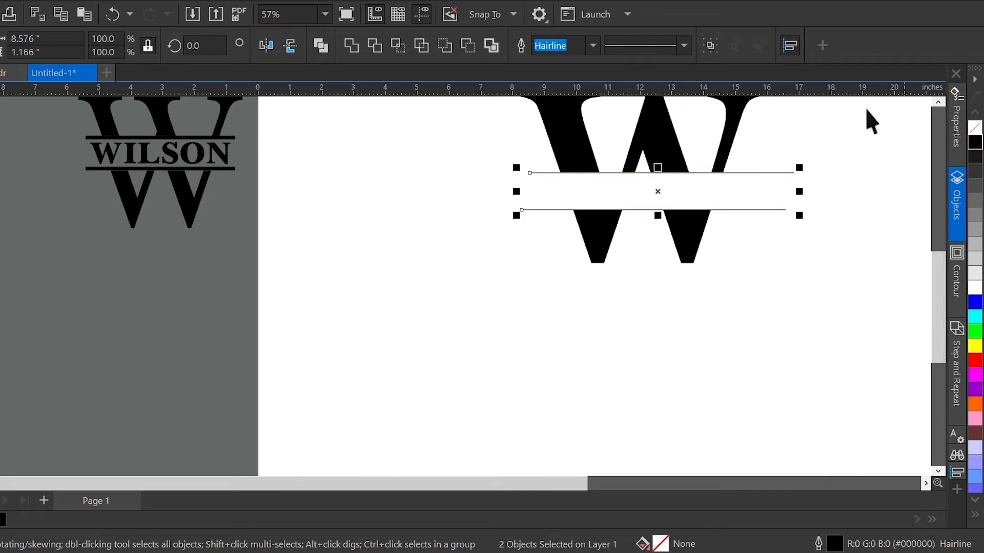
Make both lines 0.125 in thick black bars framing WILSON
left_click(589, 45)
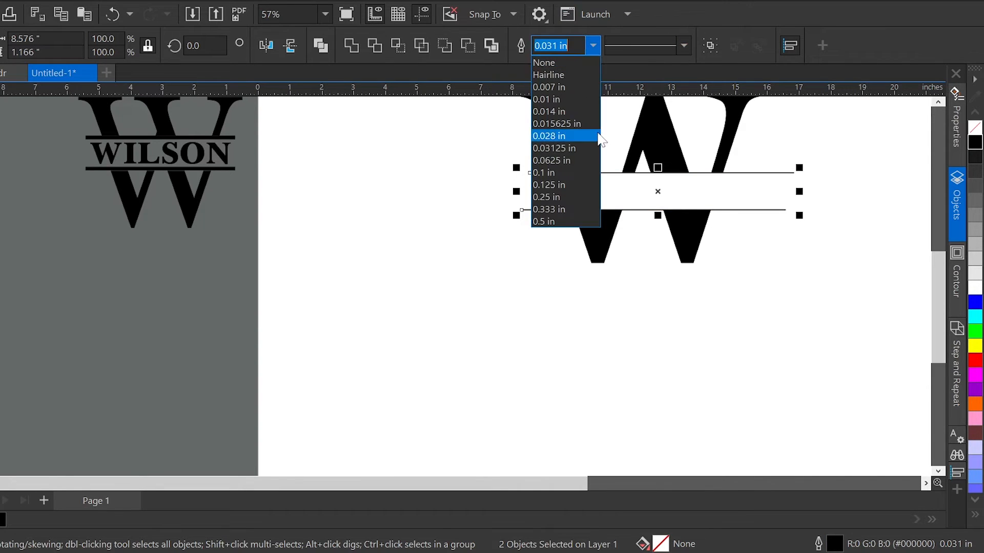
left_click(548, 185)
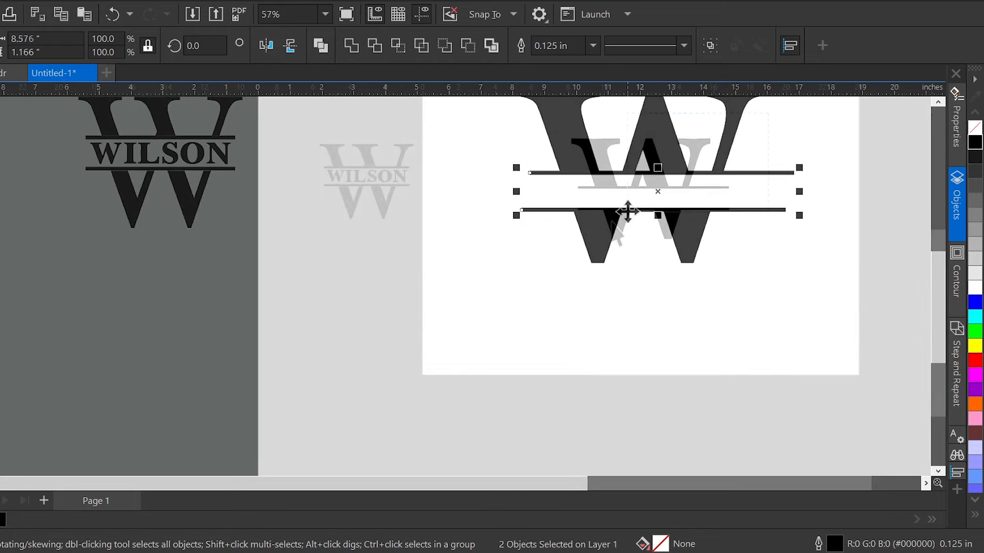
key("c")
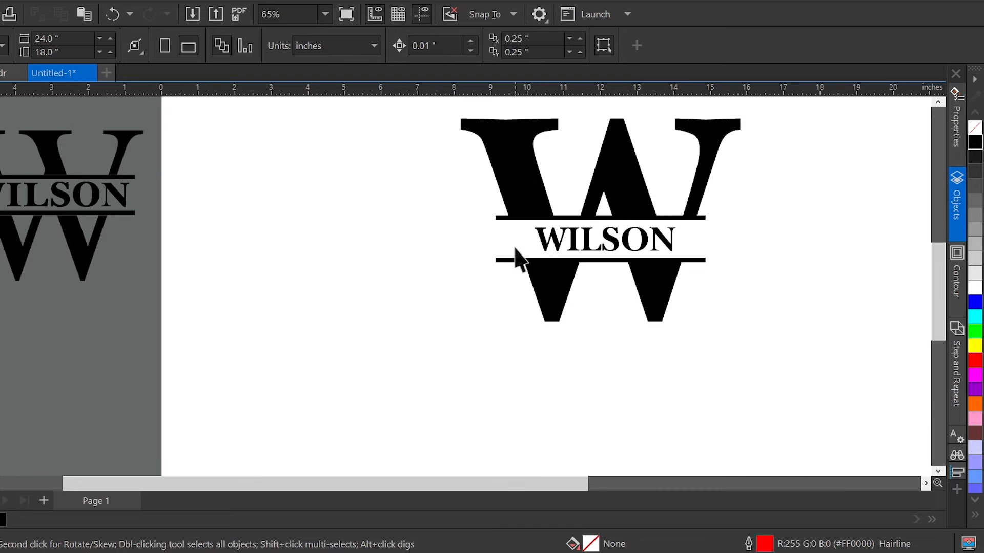
Select the whole monogram and convert its bar outlines to solid objects via the Object menu
scroll("down", 3)
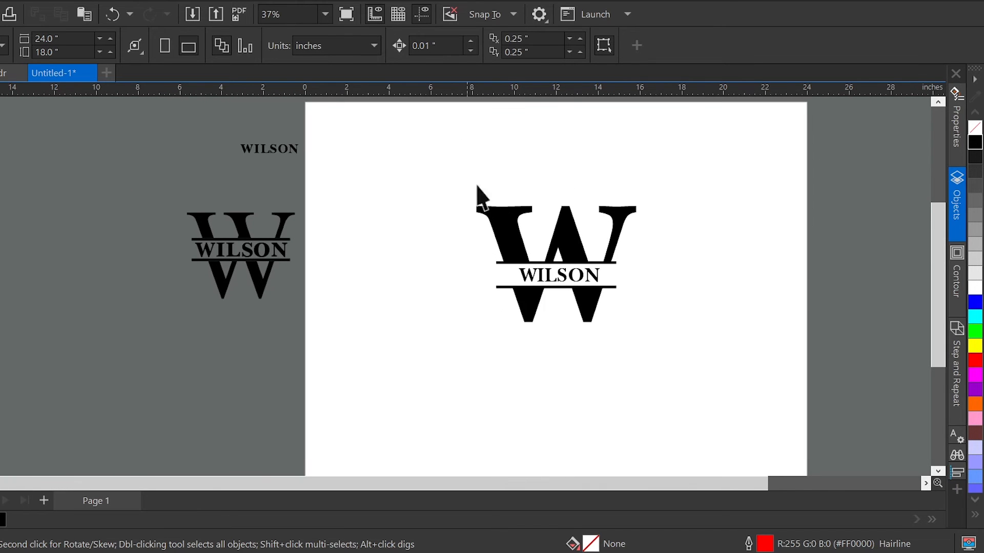
left_click(554, 258)
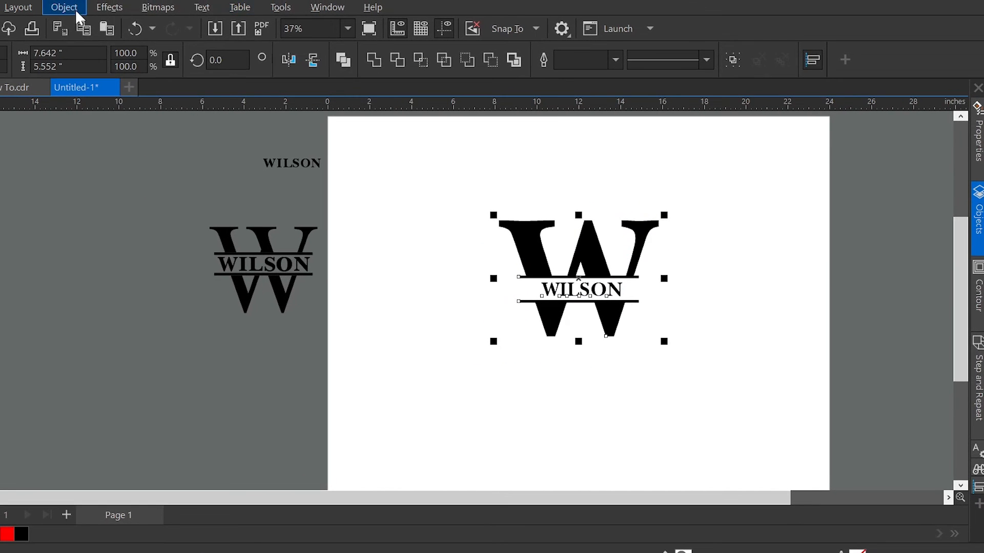
left_click(64, 7)
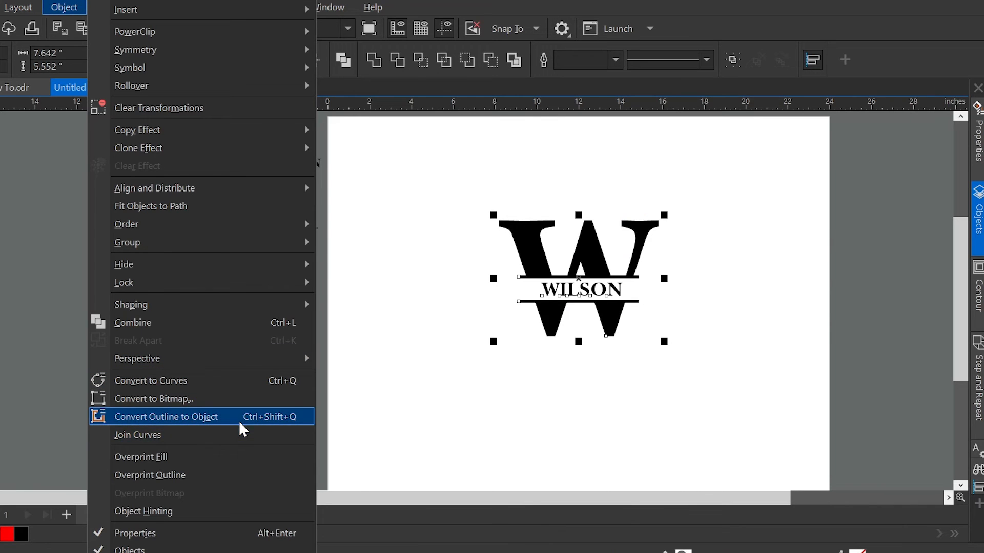
left_click(166, 417)
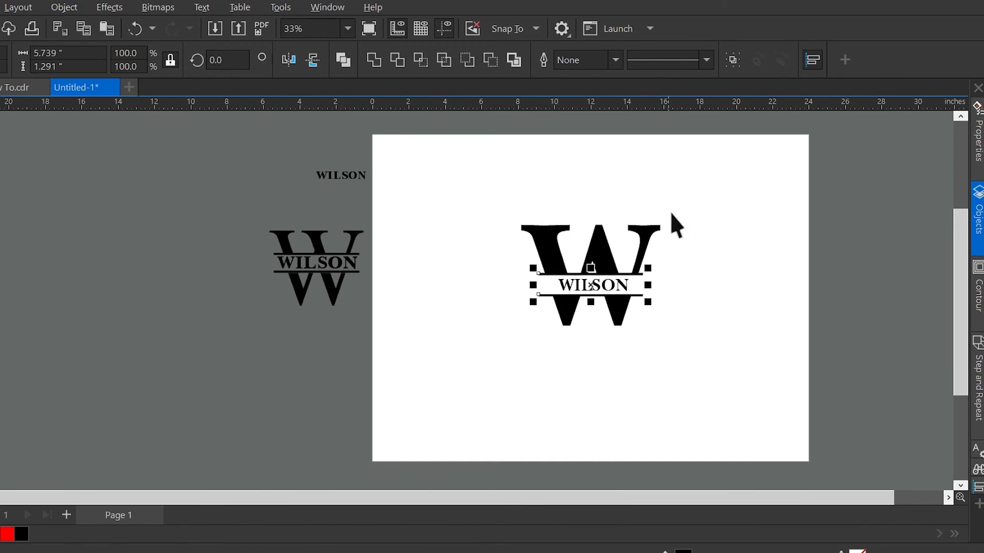